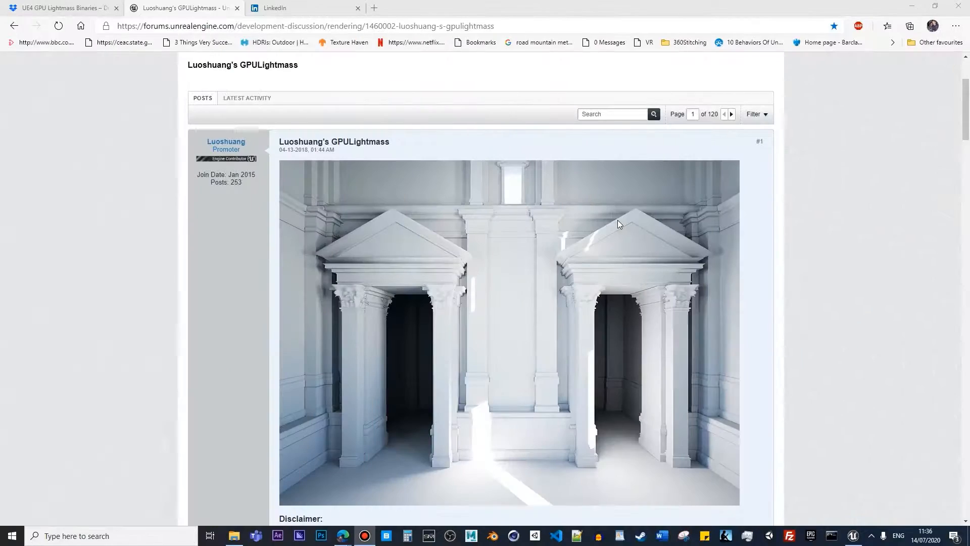
# - Scroll down the GPULightmass forum post, briefly checking the Dropbox binaries page
pyautogui.scroll(-3)
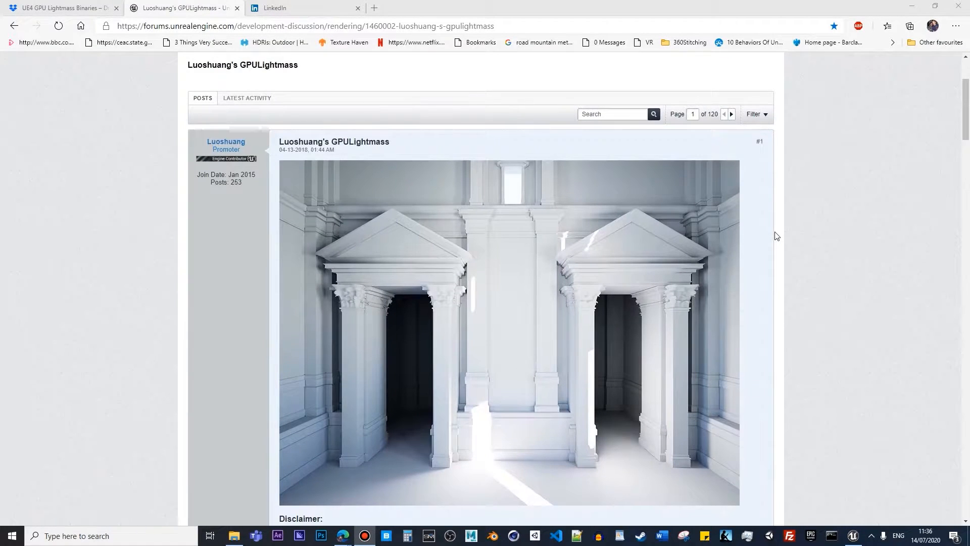
pyautogui.moveTo(823, 242)
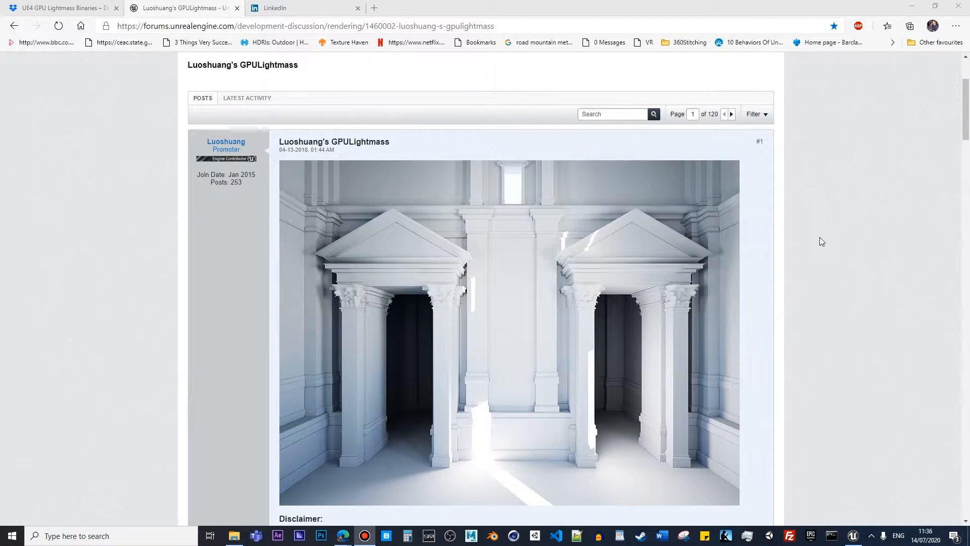
pyautogui.scroll(-3)
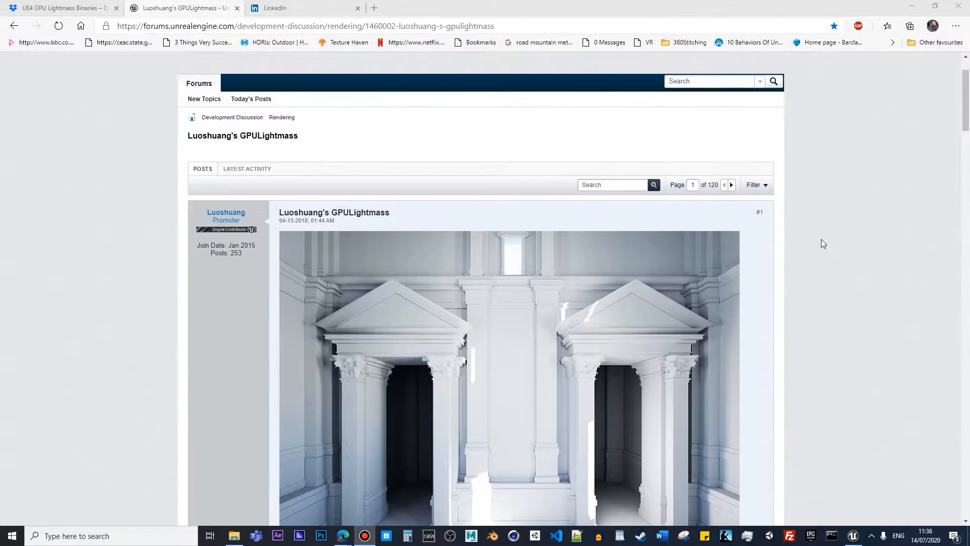
pyautogui.scroll(-3)
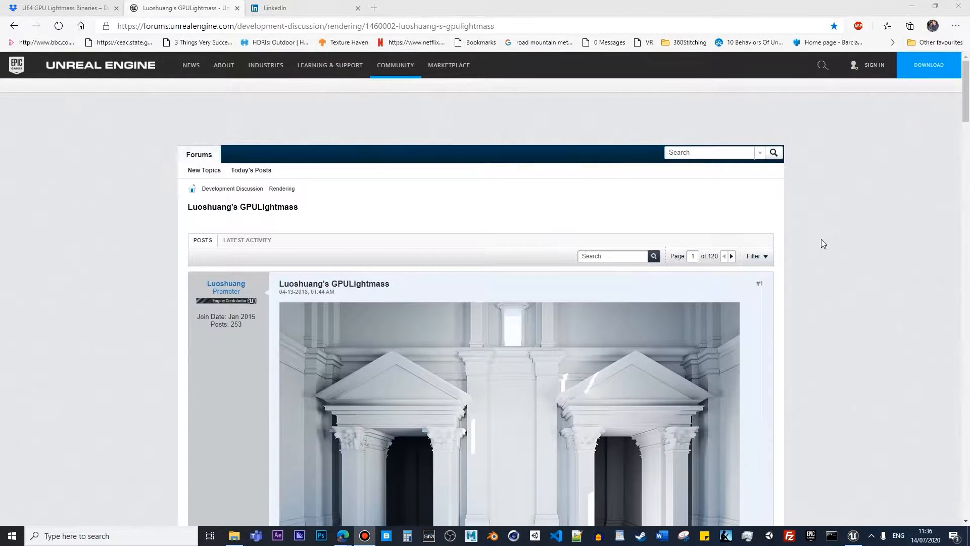
pyautogui.click(59, 7)
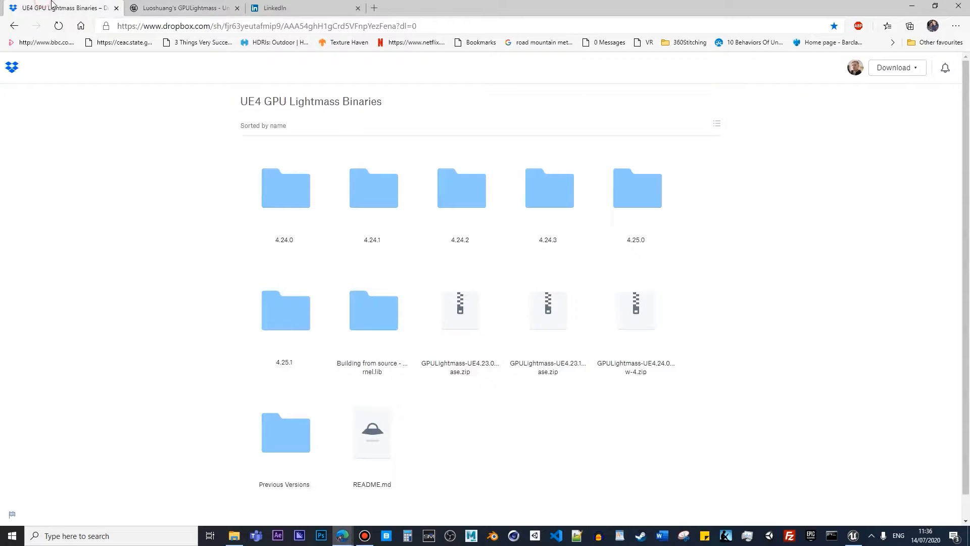
pyautogui.click(183, 7)
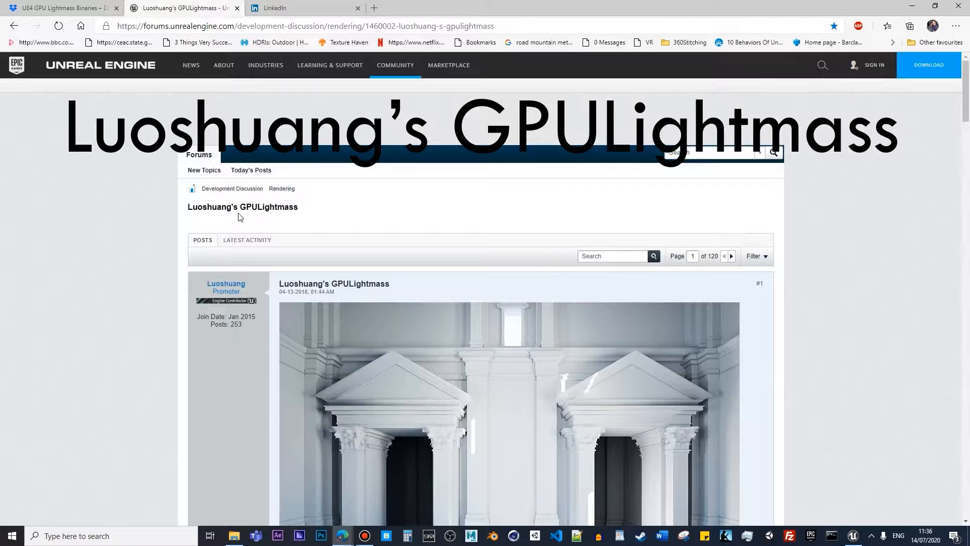
# - Scroll through the forum post down to the Binary Installation section
pyautogui.scroll(-3)
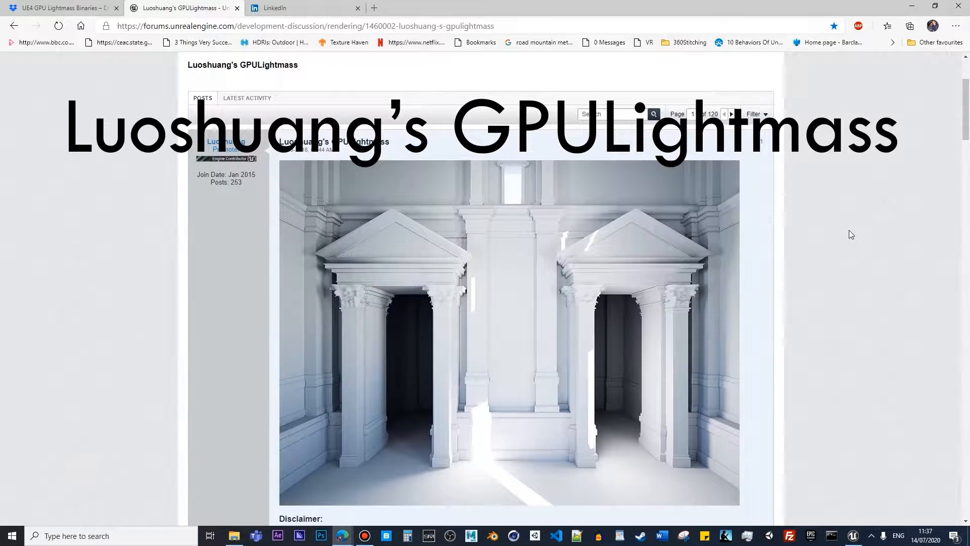
pyautogui.scroll(-3)
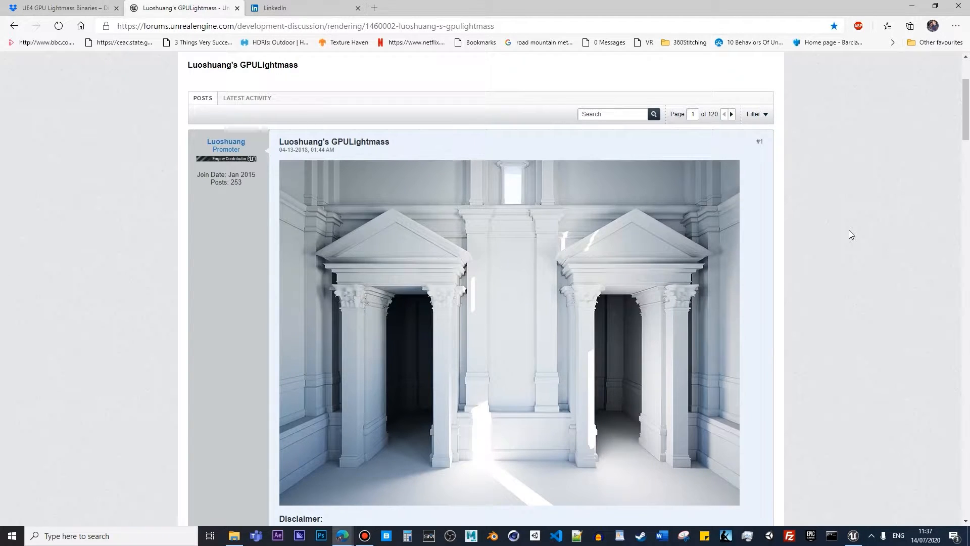
pyautogui.scroll(-3)
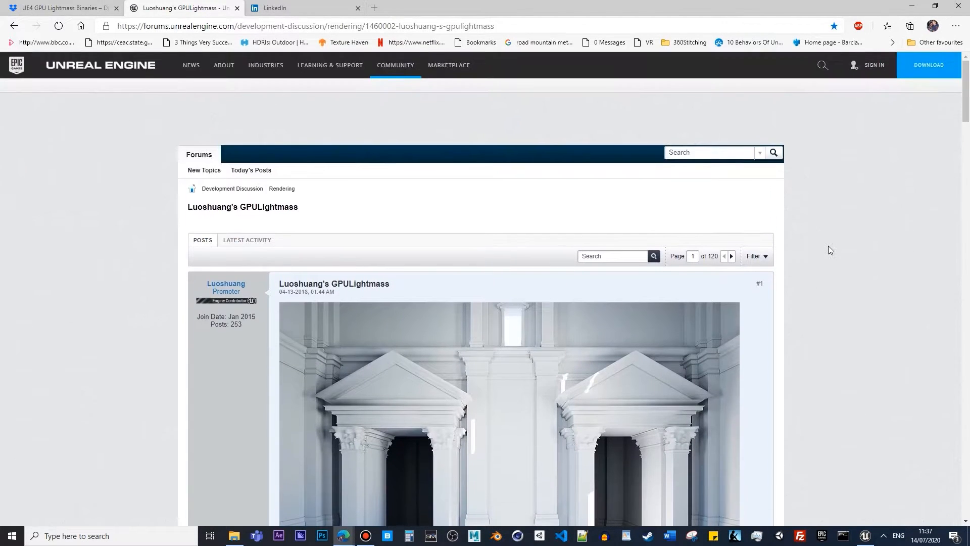
pyautogui.scroll(-3)
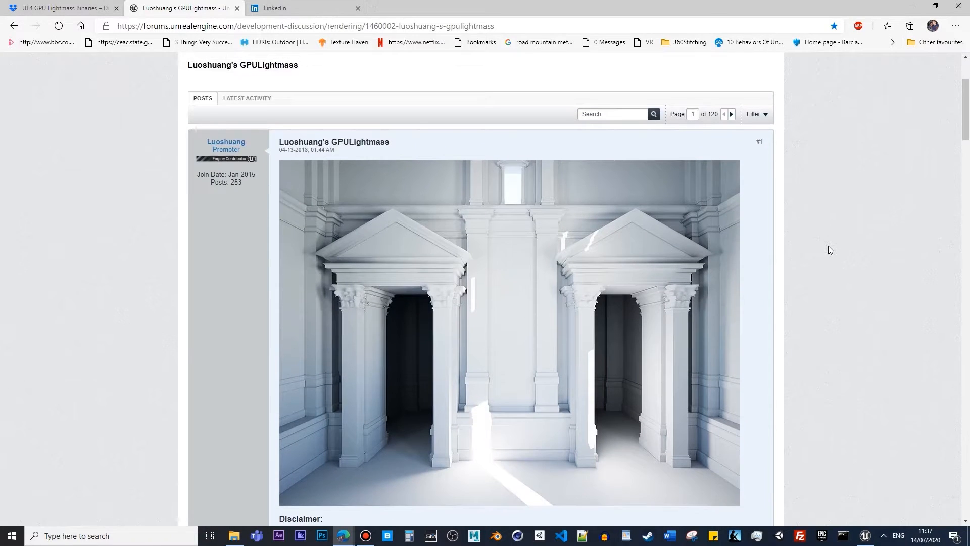
pyautogui.scroll(-3)
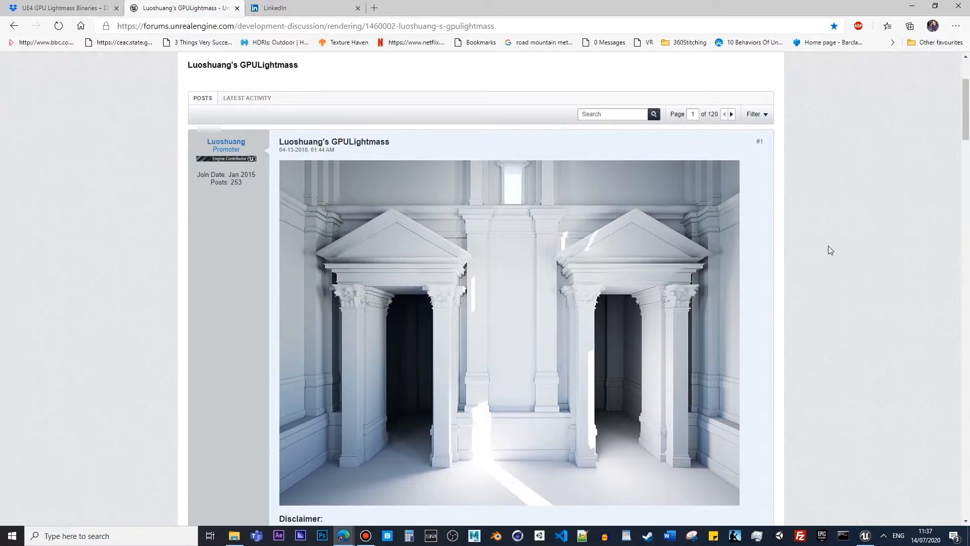
pyautogui.scroll(-3)
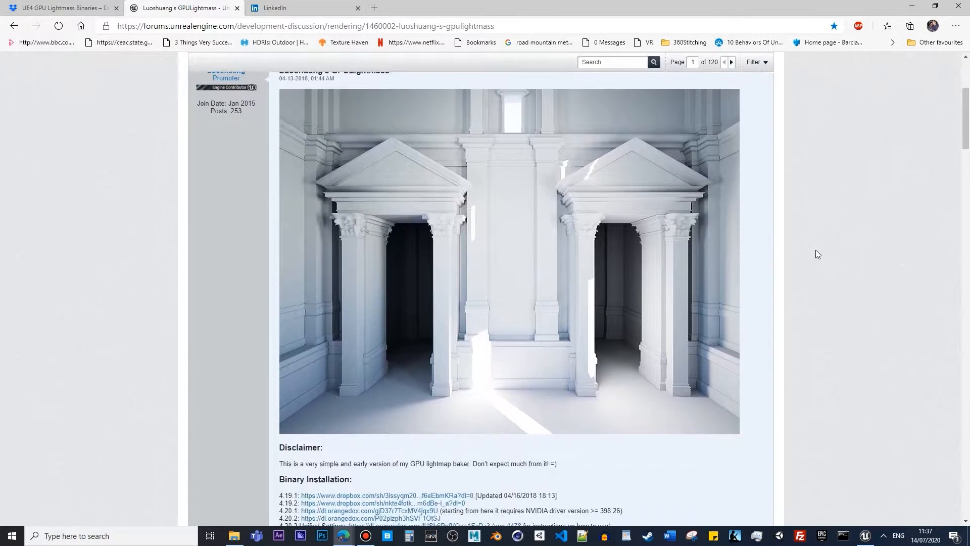
pyautogui.scroll(-3)
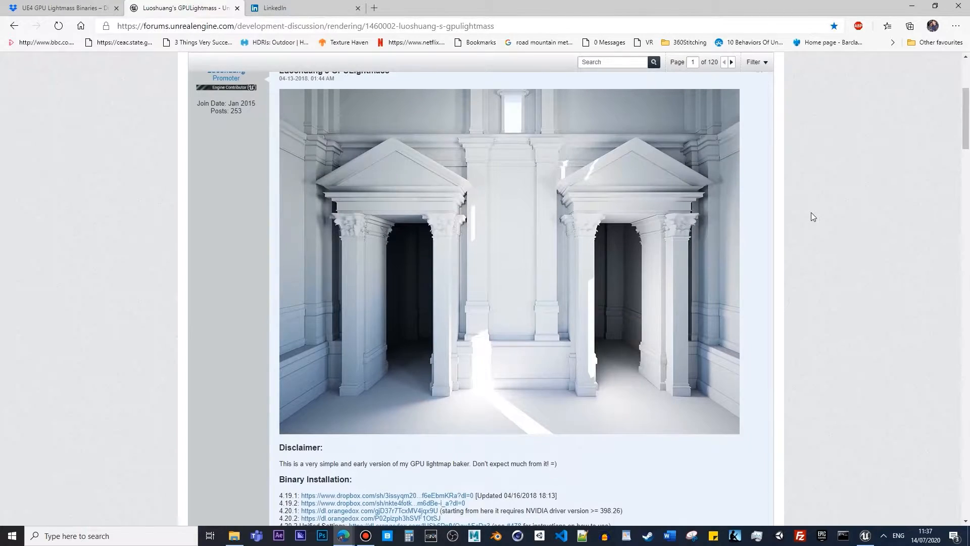
pyautogui.scroll(-3)
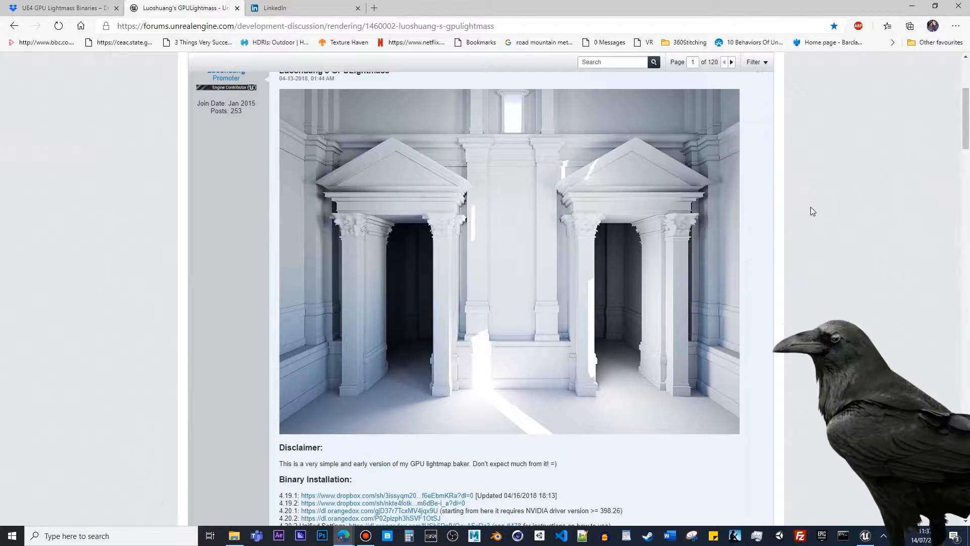
pyautogui.scroll(-3)
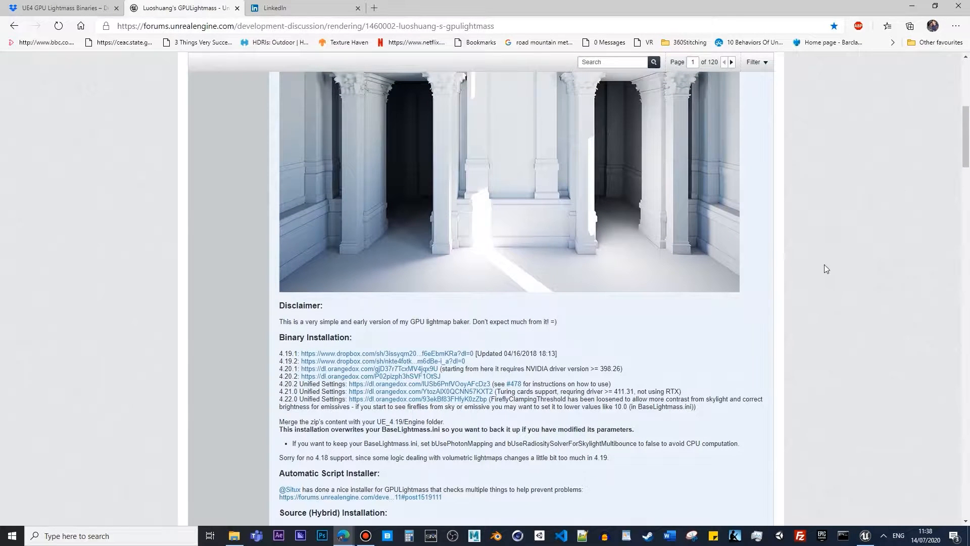
pyautogui.scroll(3)
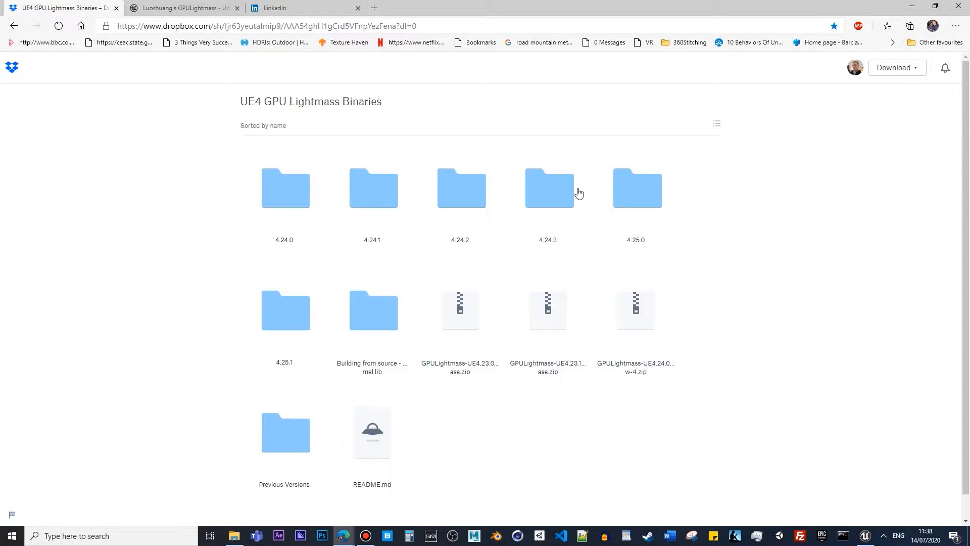
pyautogui.moveTo(263, 226)
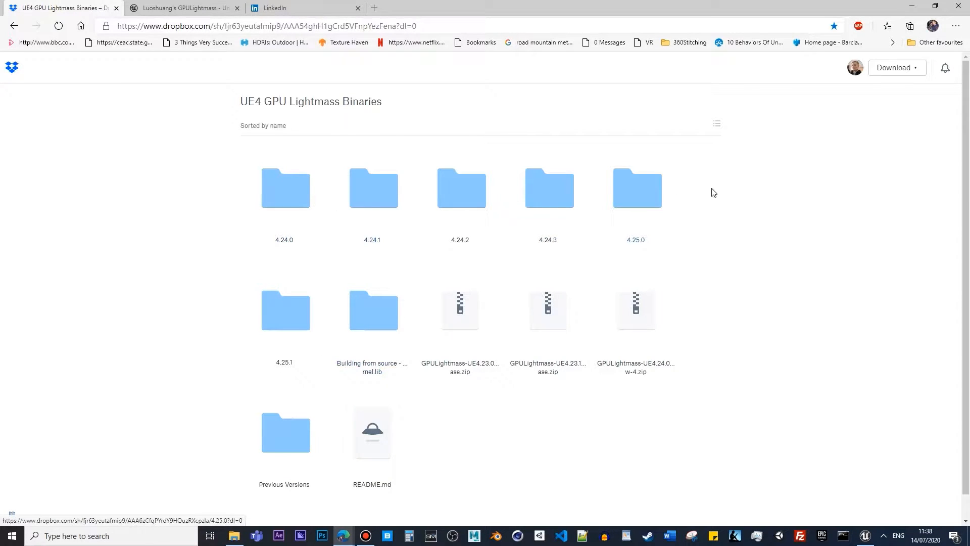
pyautogui.moveTo(751, 192)
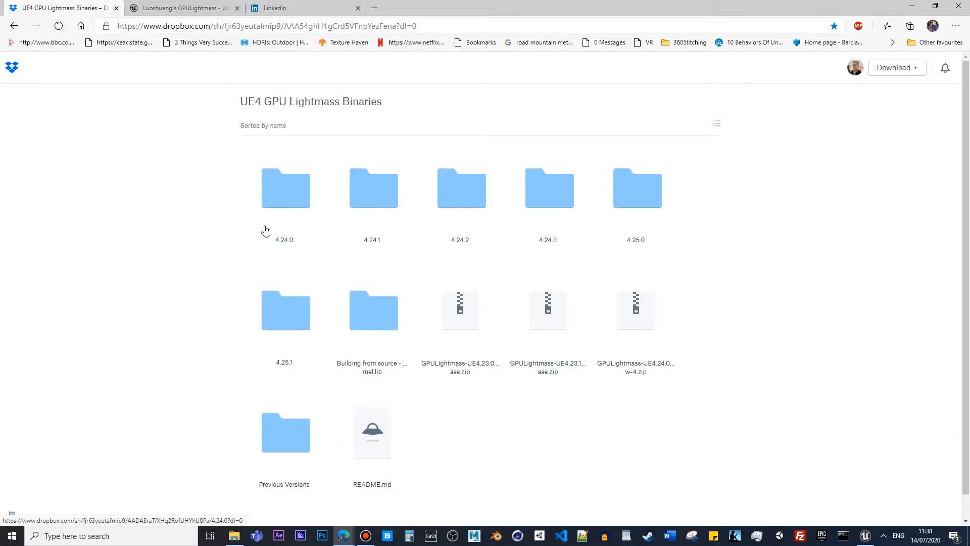
pyautogui.scroll(-3)
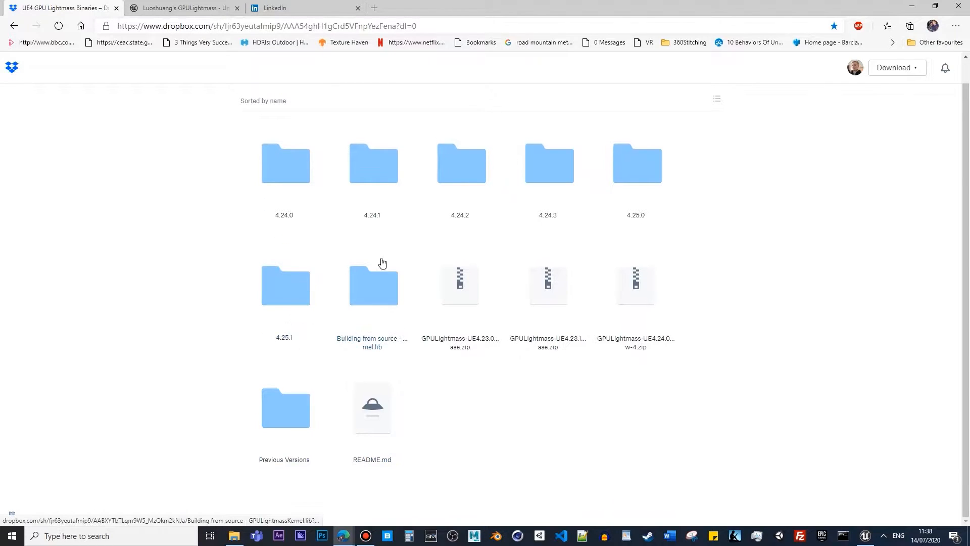
pyautogui.moveTo(285, 285)
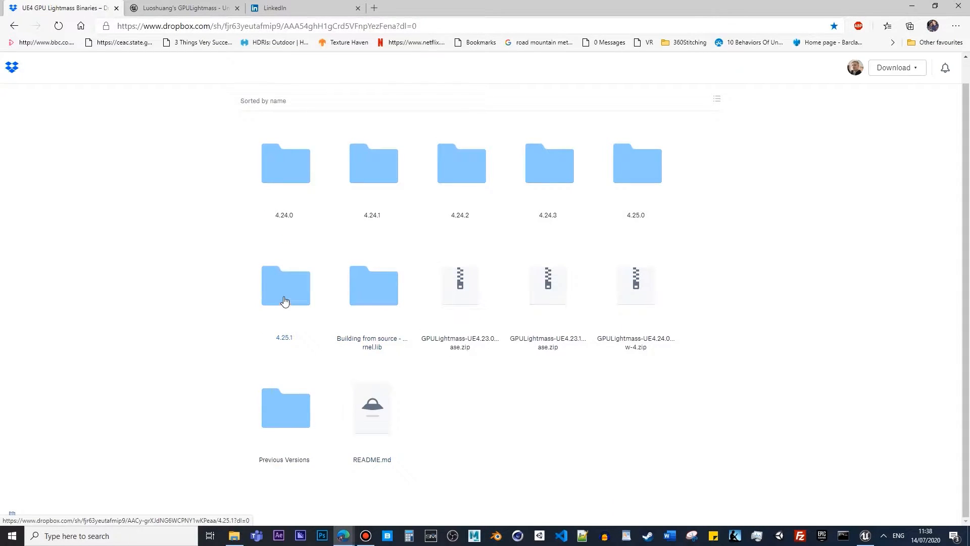
# - Browse into the 4.25.1 release zip's Engine folder showing Binaries and Config
pyautogui.doubleClick(285, 285)
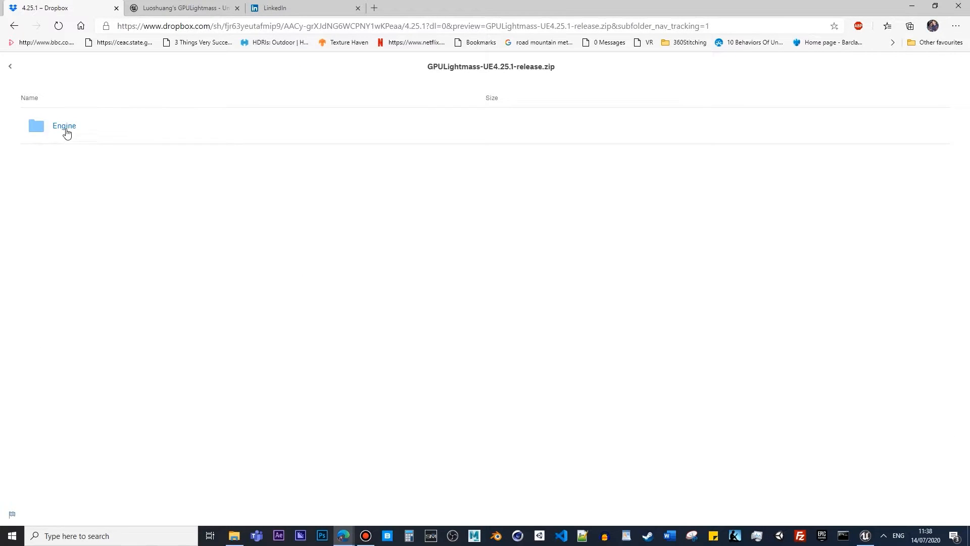
pyautogui.click(65, 125)
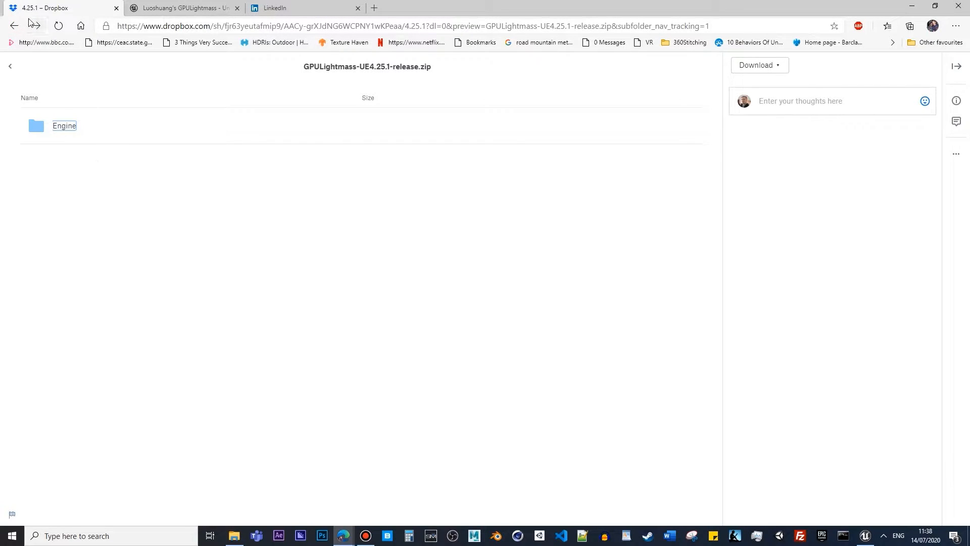
pyautogui.doubleClick(65, 125)
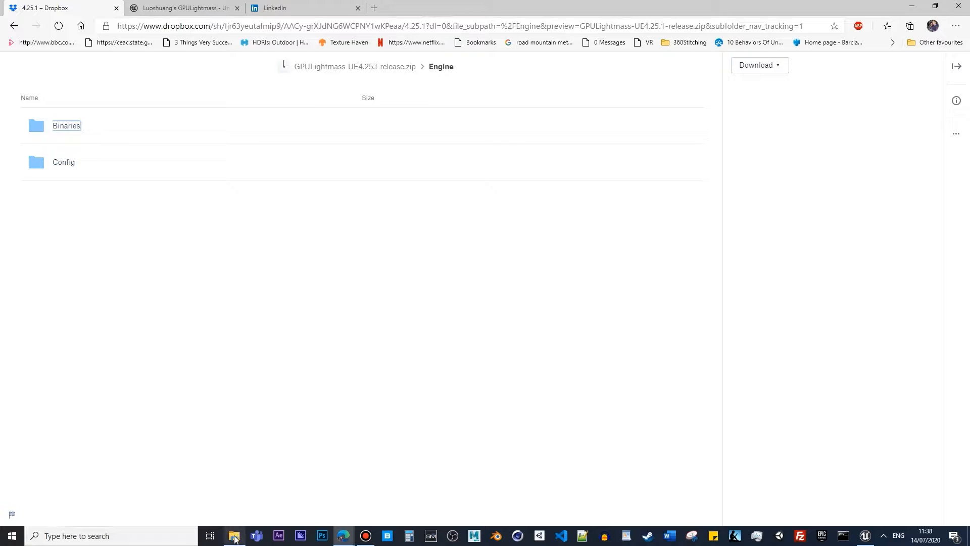
# - Browse File Explorer on drive D into the UE_4.25 install's Engine folder
pyautogui.click(233, 535)
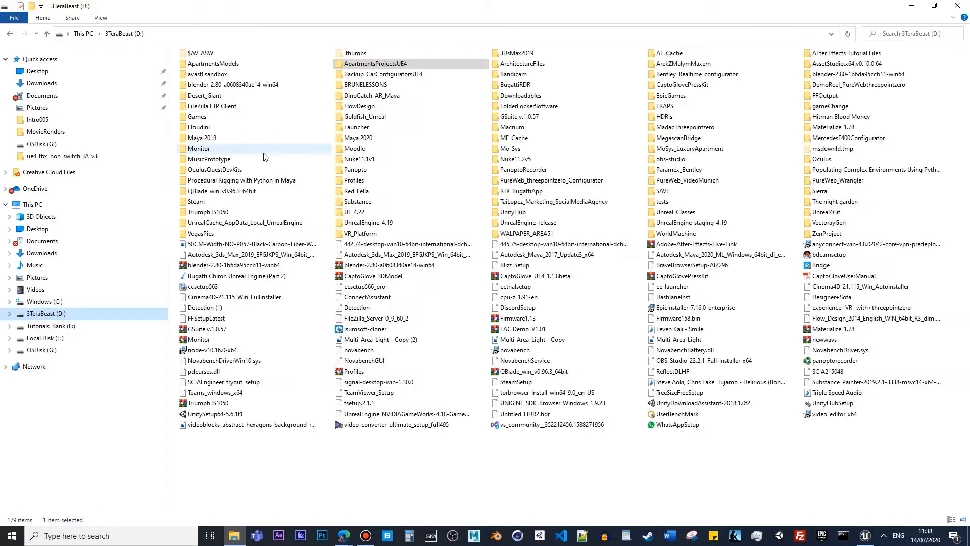
pyautogui.click(514, 85)
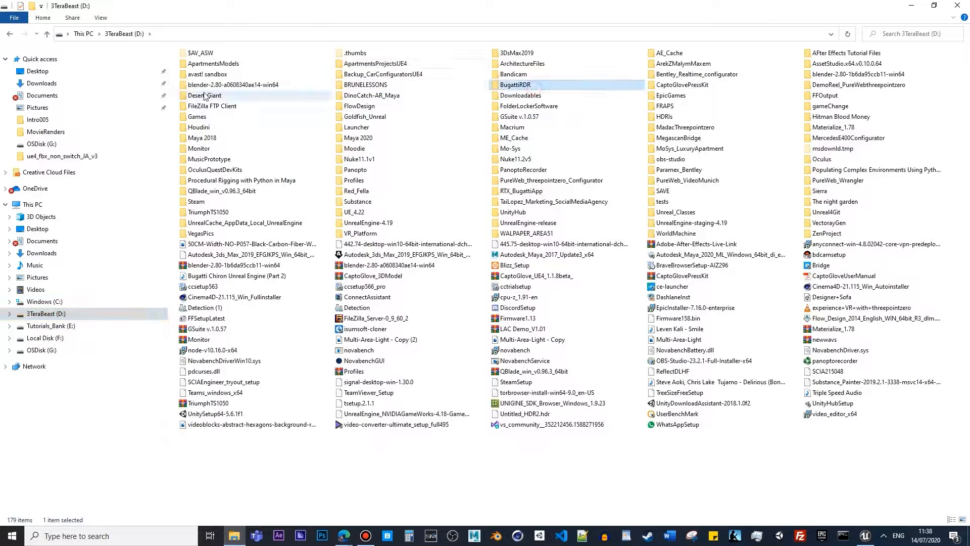
pyautogui.click(358, 137)
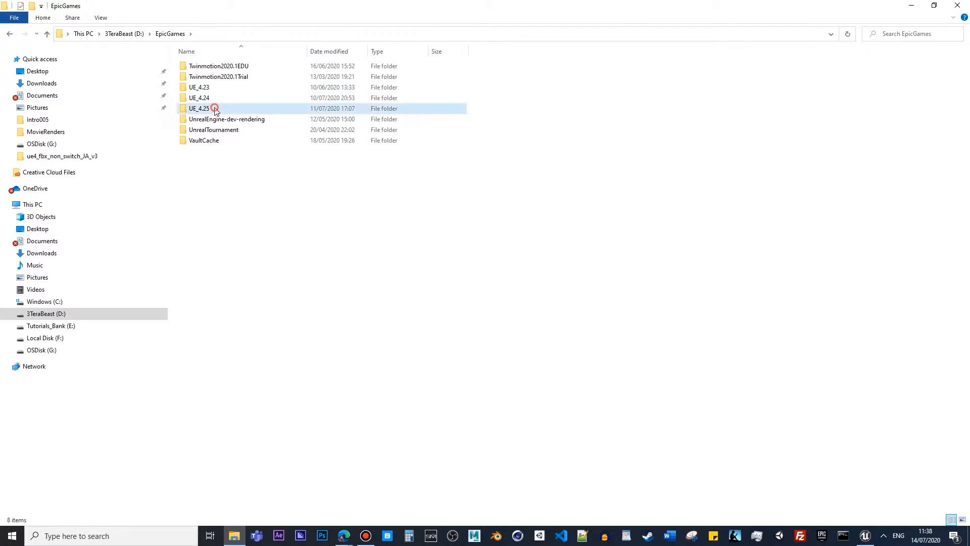
pyautogui.doubleClick(199, 108)
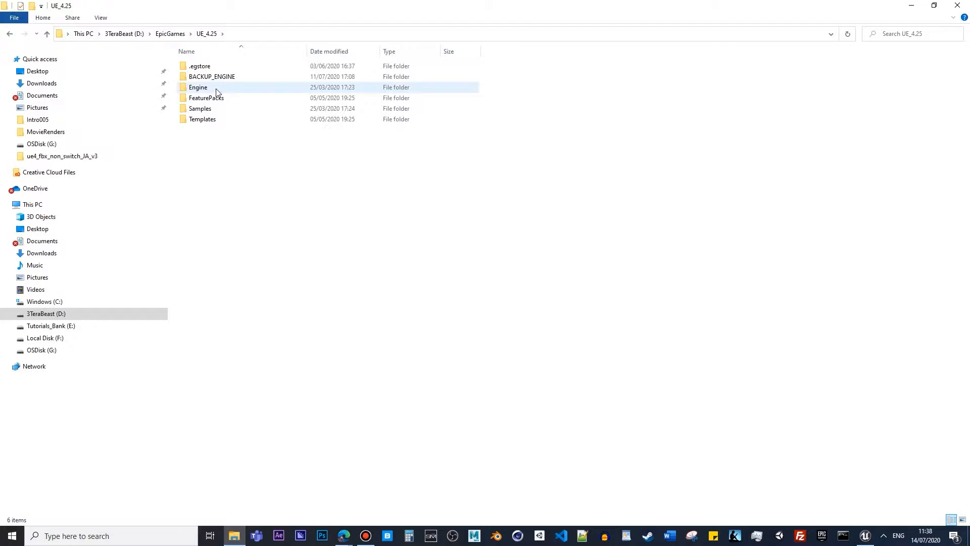
pyautogui.doubleClick(198, 87)
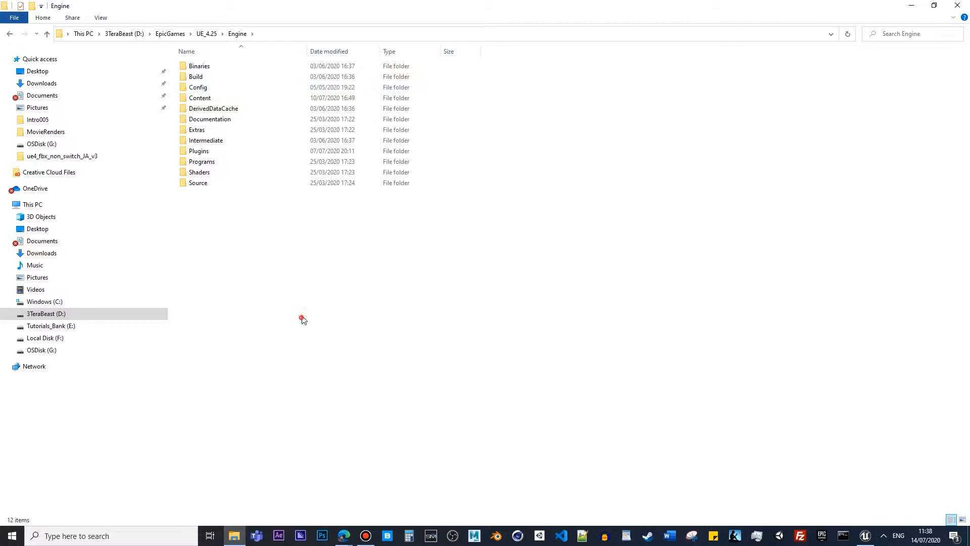
pyautogui.moveTo(212, 87)
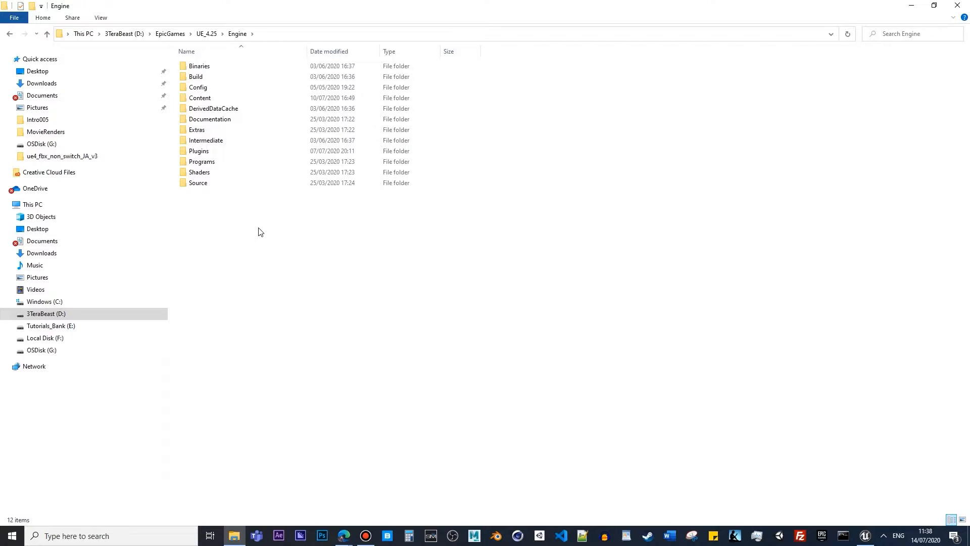
pyautogui.moveTo(281, 277)
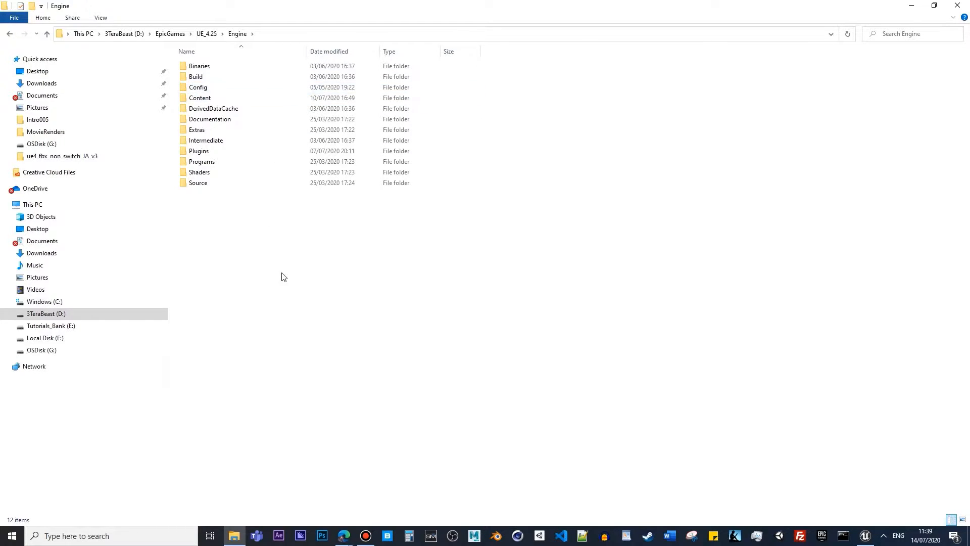
pyautogui.moveTo(287, 208)
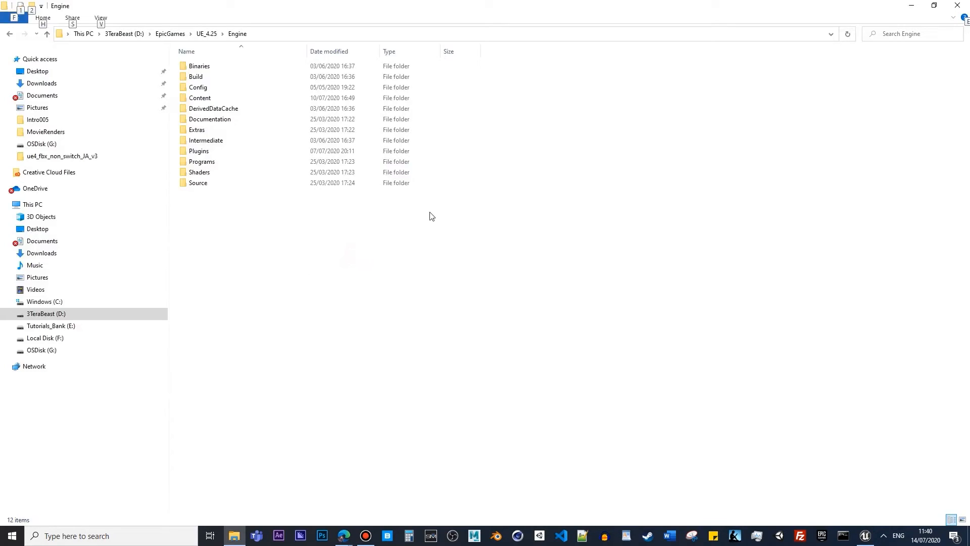
pyautogui.moveTo(416, 253)
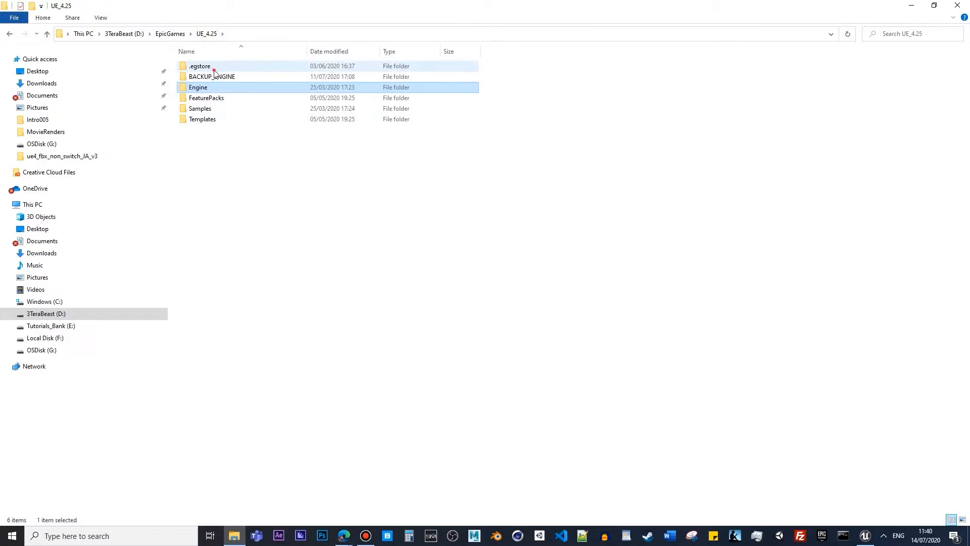
# - Show the GPULightmass-UE4.25.1-release.zip Engine folder with Binaries and Config on Dropbox
pyautogui.doubleClick(212, 75)
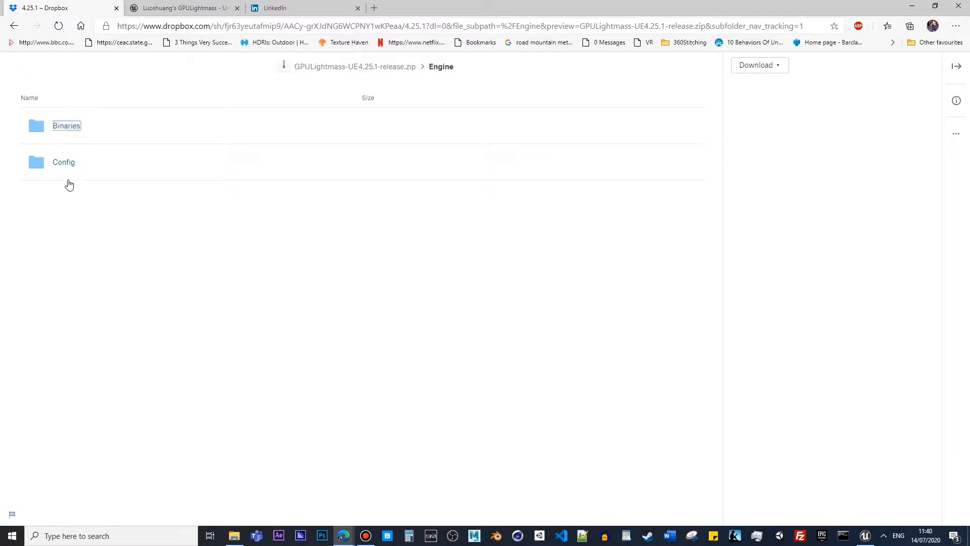
pyautogui.moveTo(190, 192)
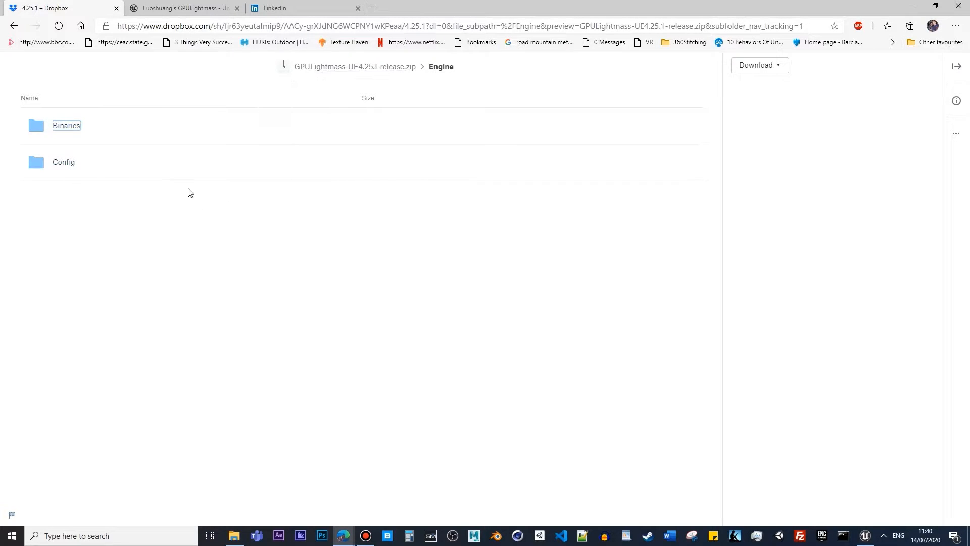
# - Return to the UE_4.25 folder in File Explorer where BACKUP_ENGINE sits beside Engine
pyautogui.click(234, 536)
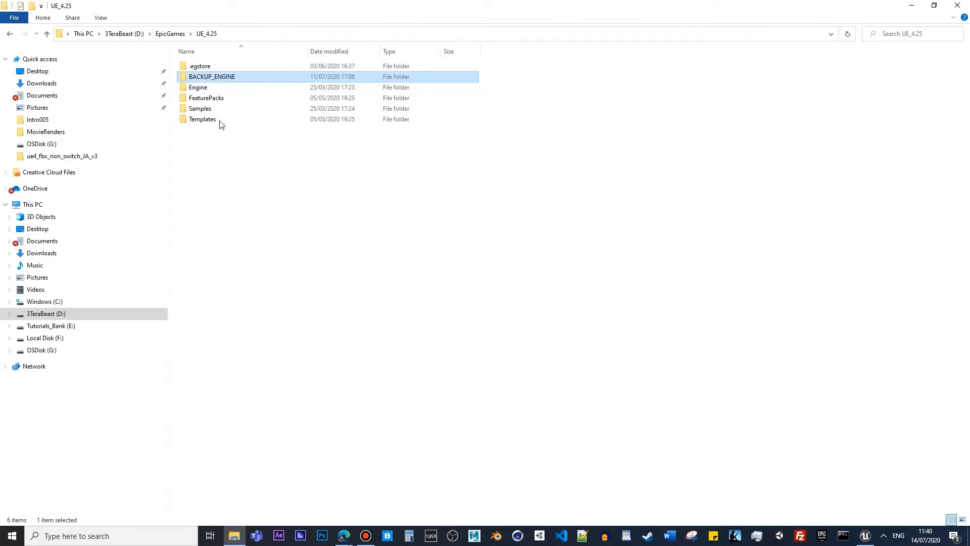
pyautogui.doubleClick(198, 87)
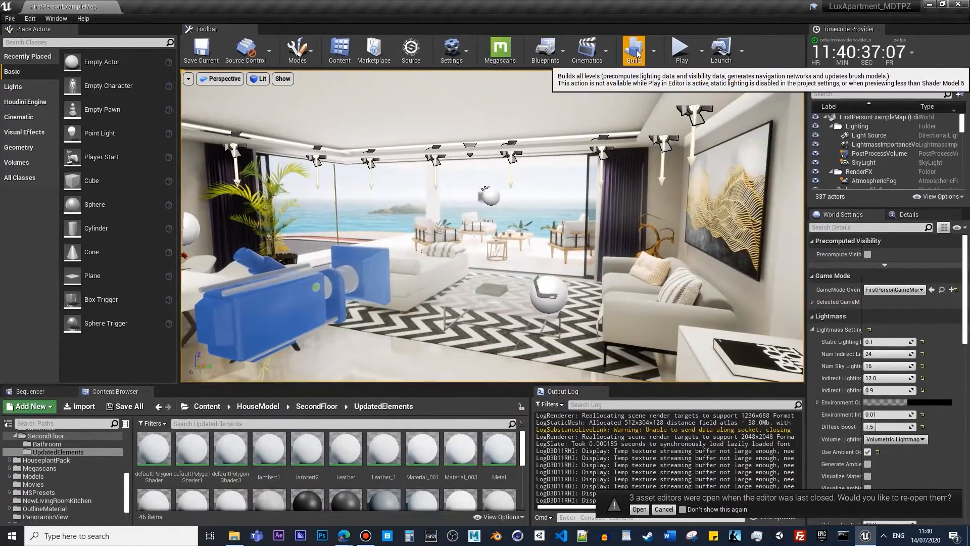
# - Start a Build Lighting Only bake of the apartment scene from the Build dropdown
pyautogui.click(634, 50)
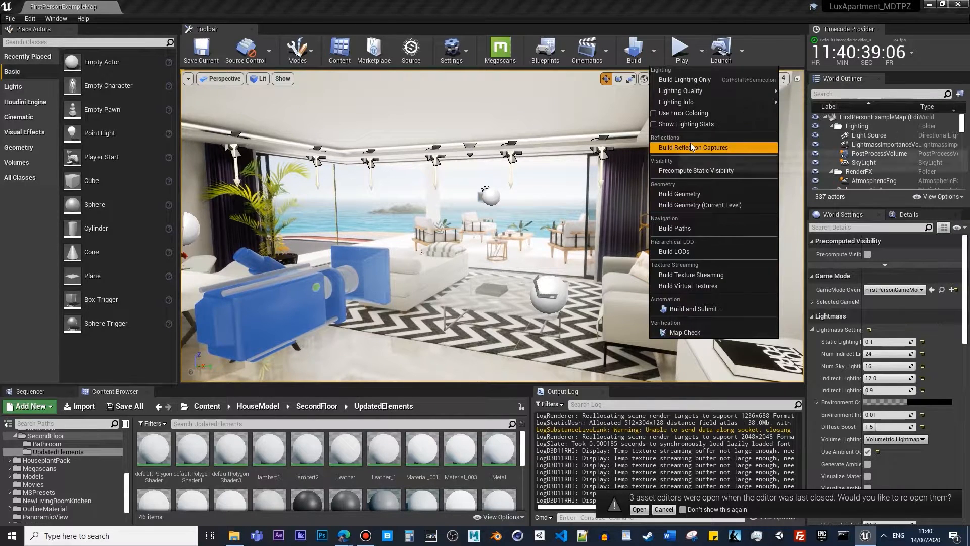
pyautogui.moveTo(684, 91)
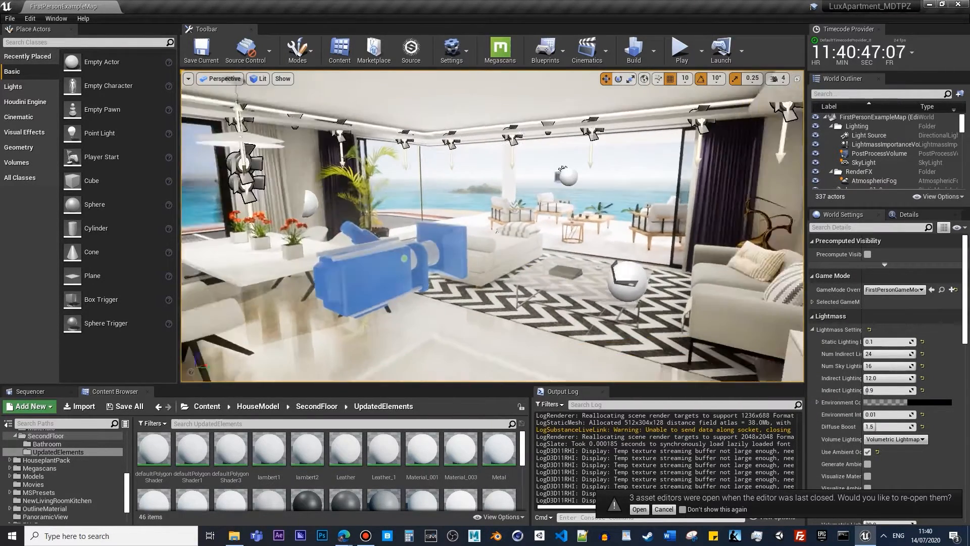
pyautogui.click(632, 50)
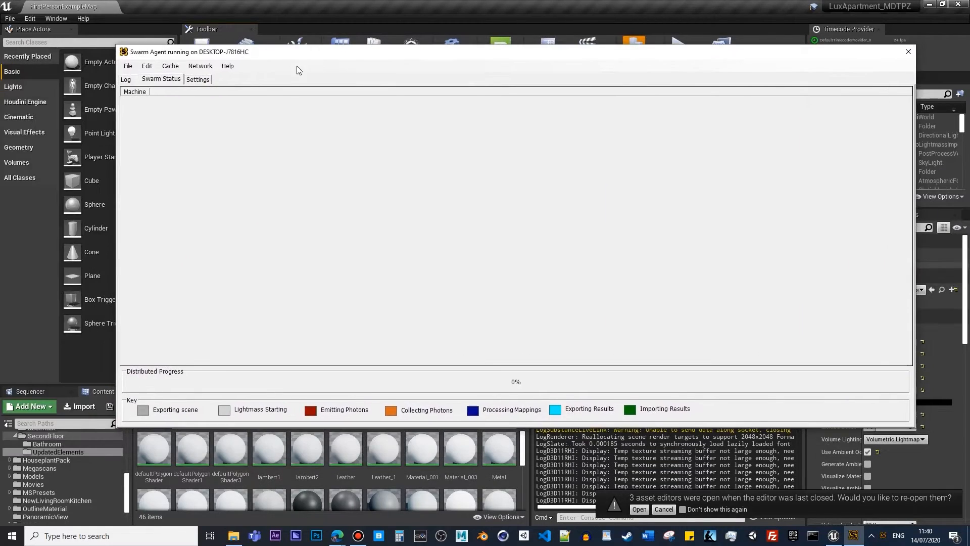
pyautogui.moveTo(812, 265)
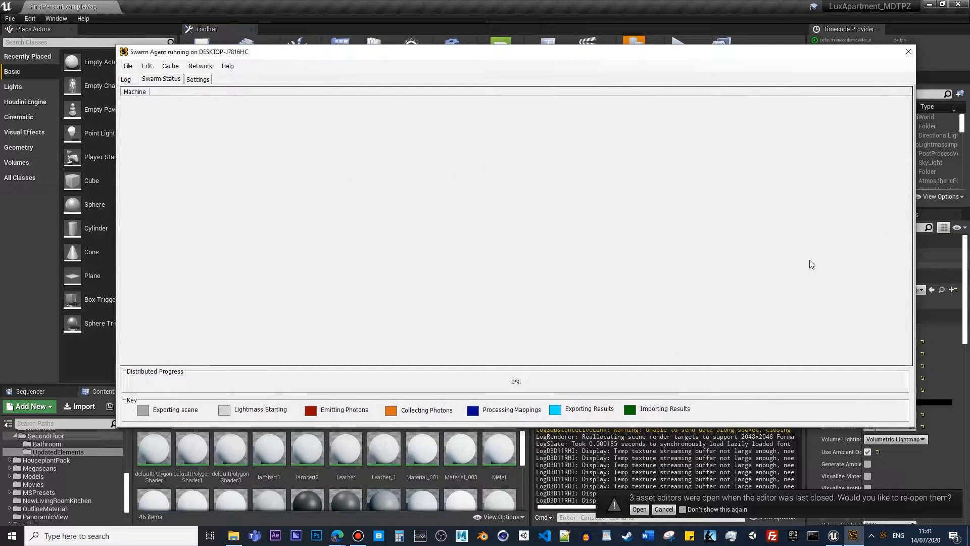
pyautogui.moveTo(589, 112)
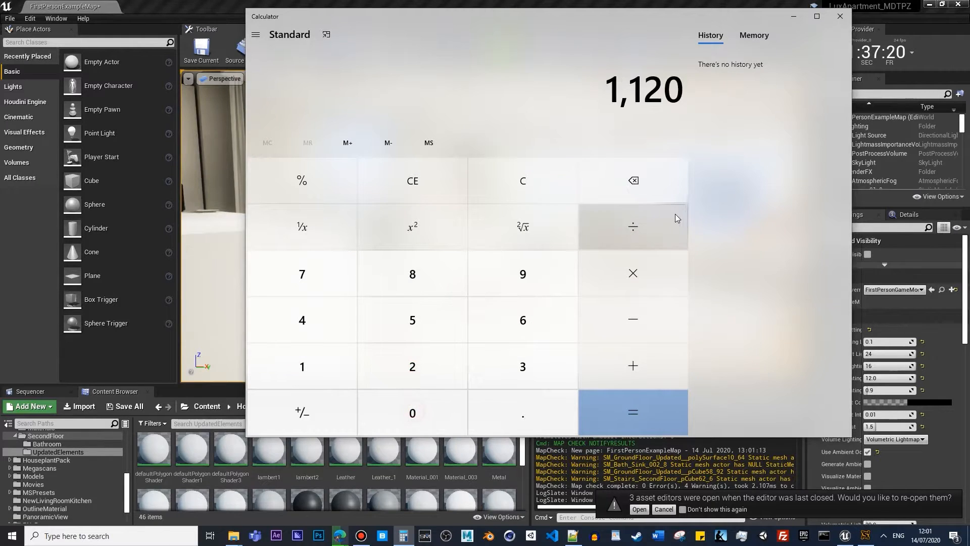
# - Enter a keypad calculation in Windows Calculator coming to 1,120
pyautogui.click(633, 411)
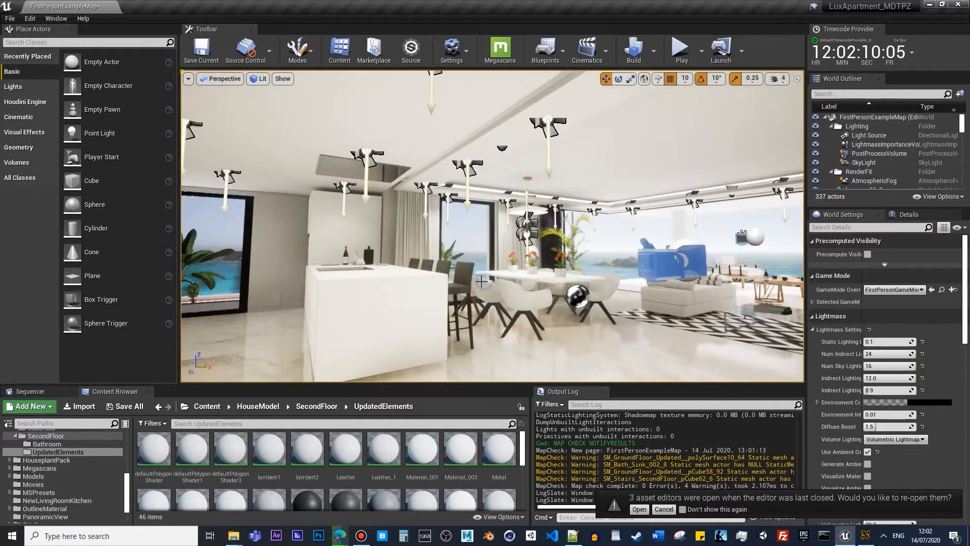
# - Browse File Explorer into the UE_4.25 Engine Config folder listing the Base INI files
pyautogui.click(201, 51)
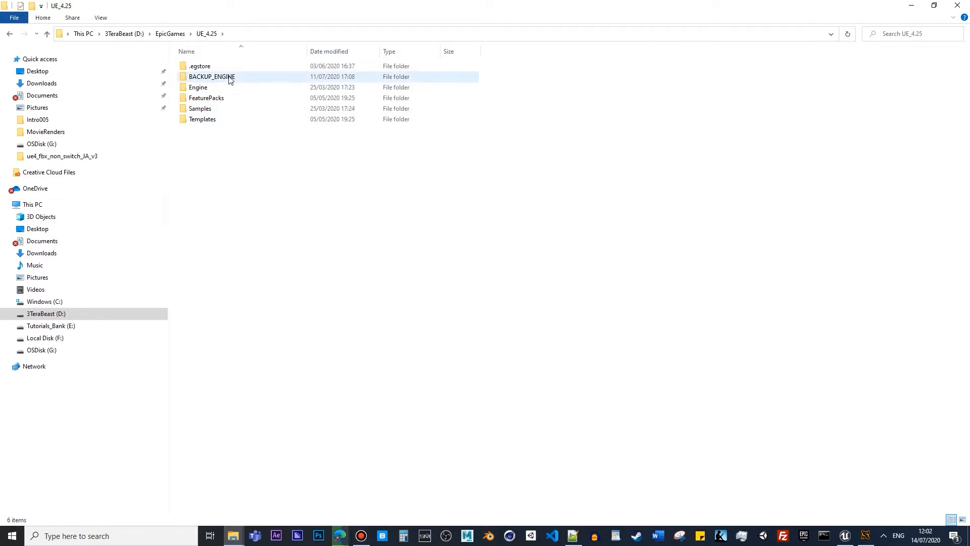
pyautogui.doubleClick(198, 87)
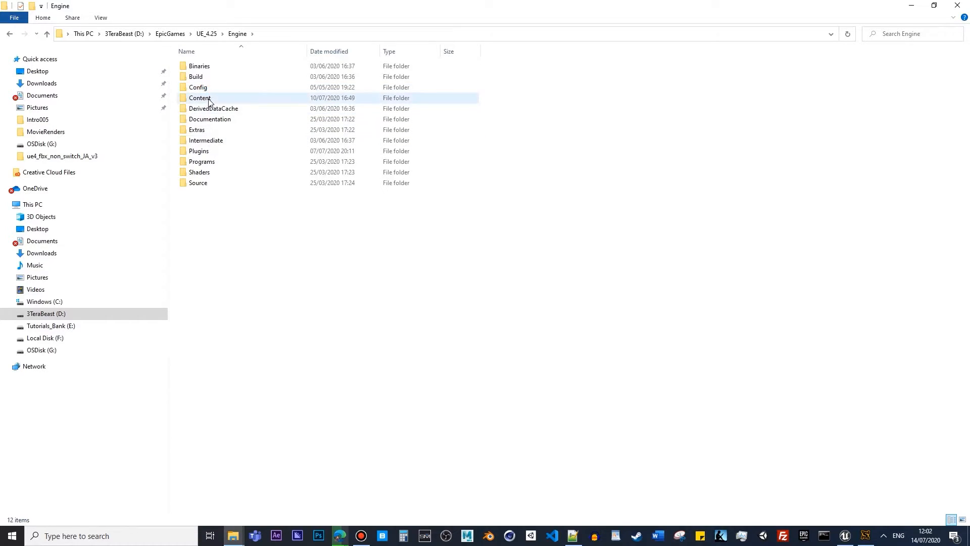
pyautogui.doubleClick(198, 87)
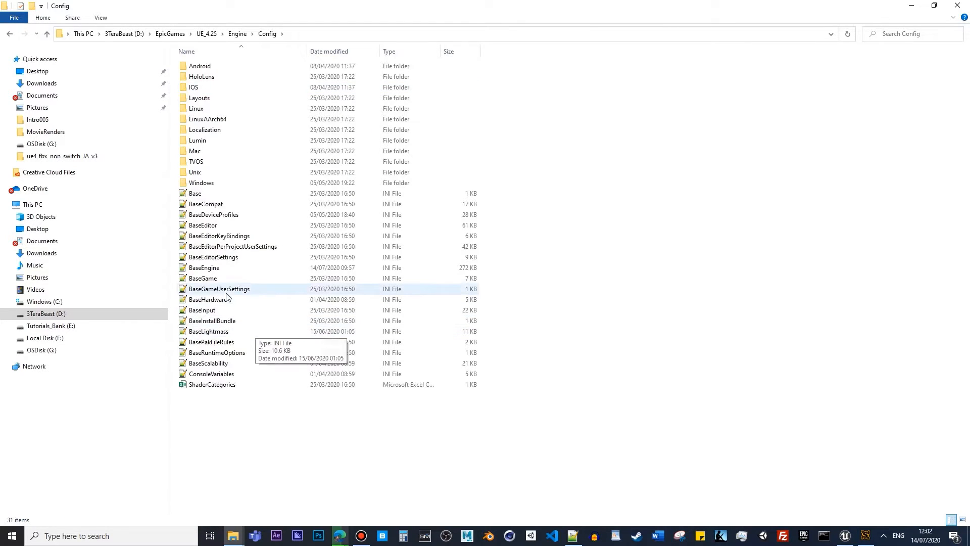
# - View BaseLightmass.ini's [DevOptions.GPULightmass] section in Notepad++: 32 primary, 16 secondary GI samples
pyautogui.doubleClick(208, 331)
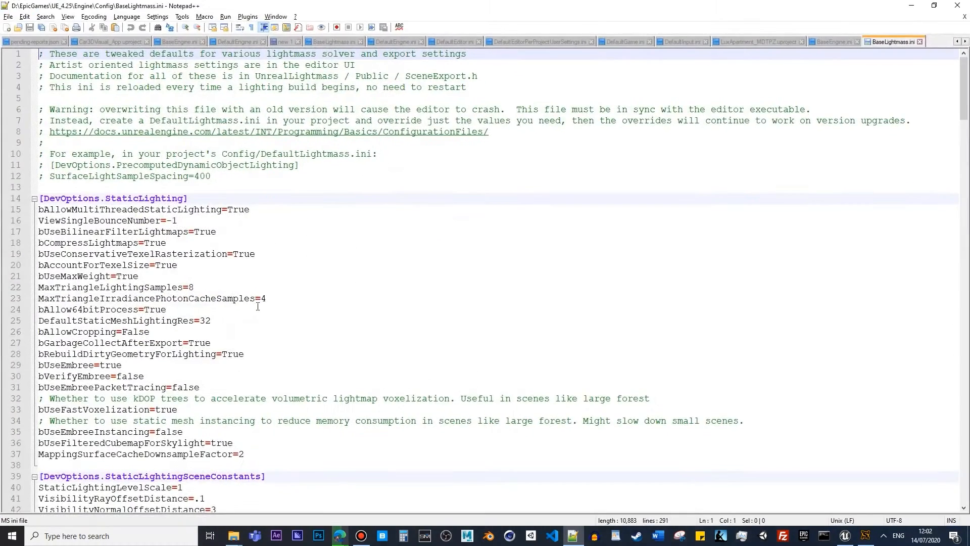
pyautogui.scroll(-3)
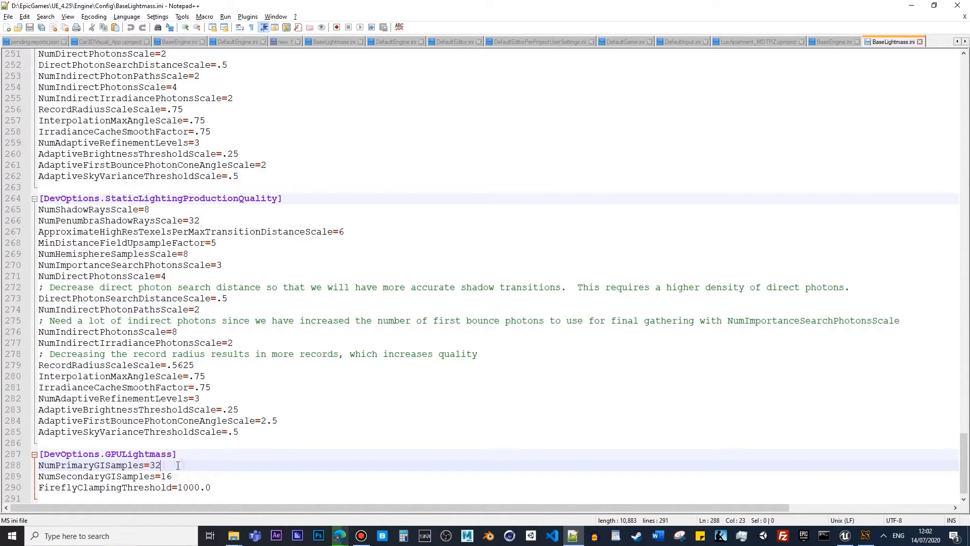
pyautogui.doubleClick(164, 476)
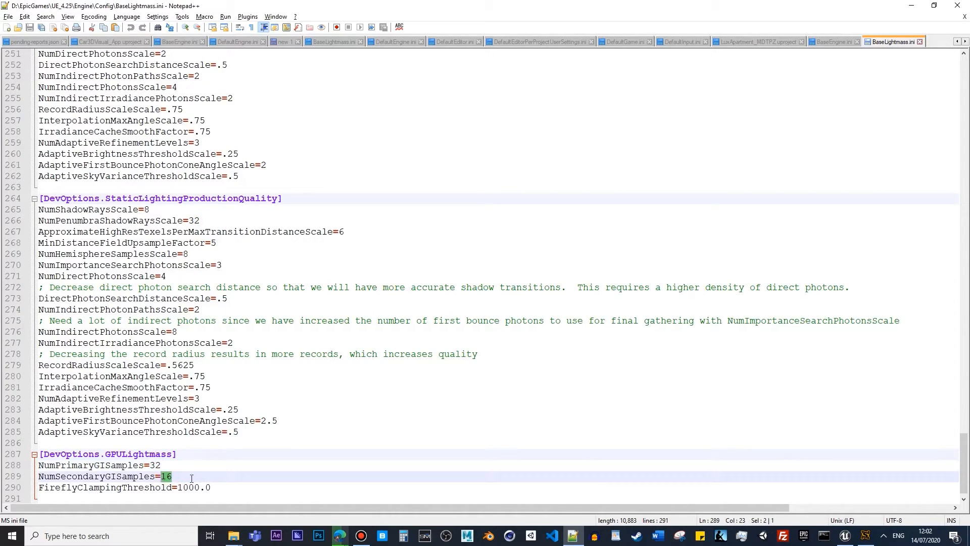
pyautogui.click(174, 476)
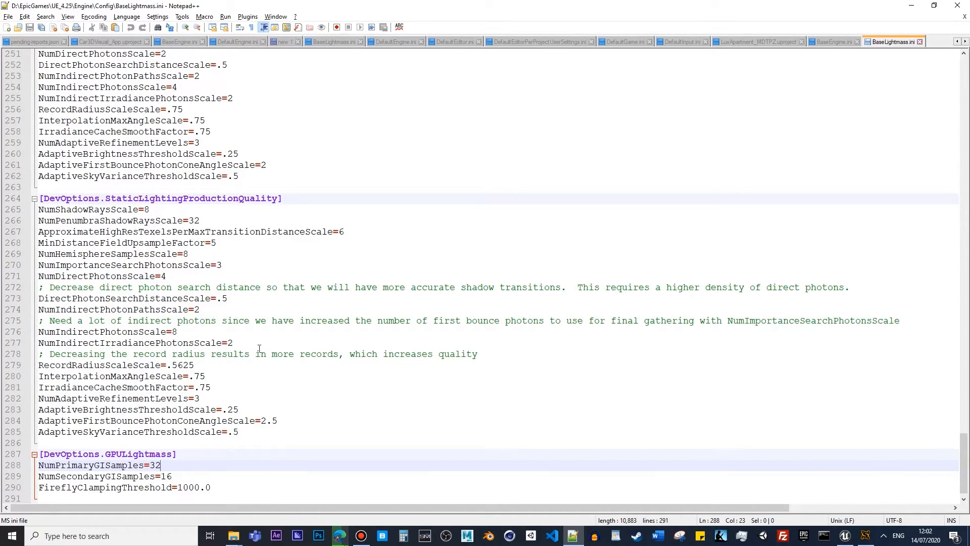
pyautogui.click(170, 476)
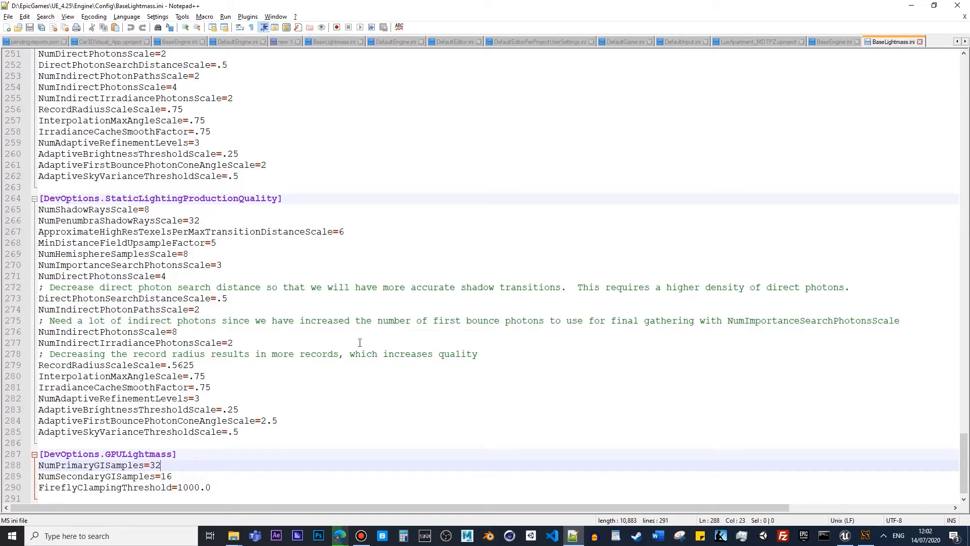
pyautogui.scroll(-3)
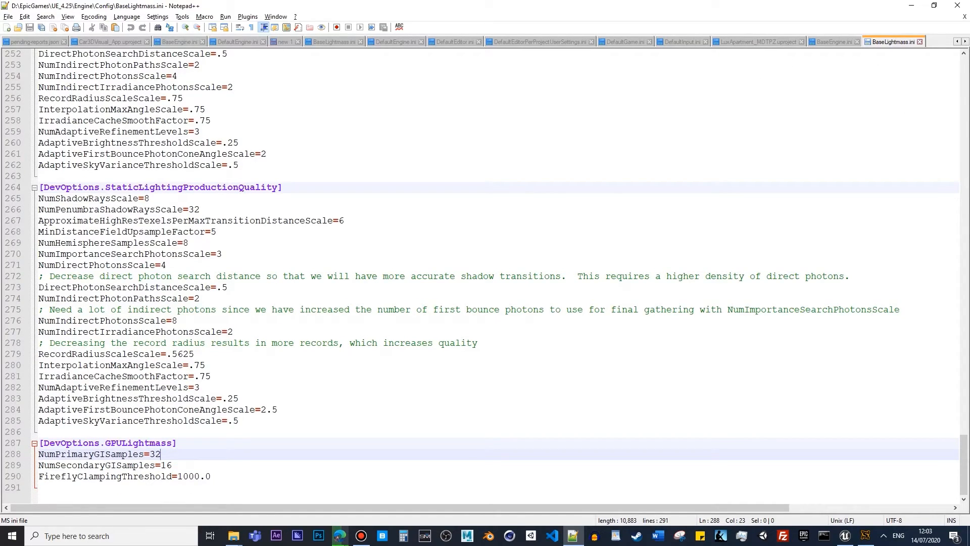